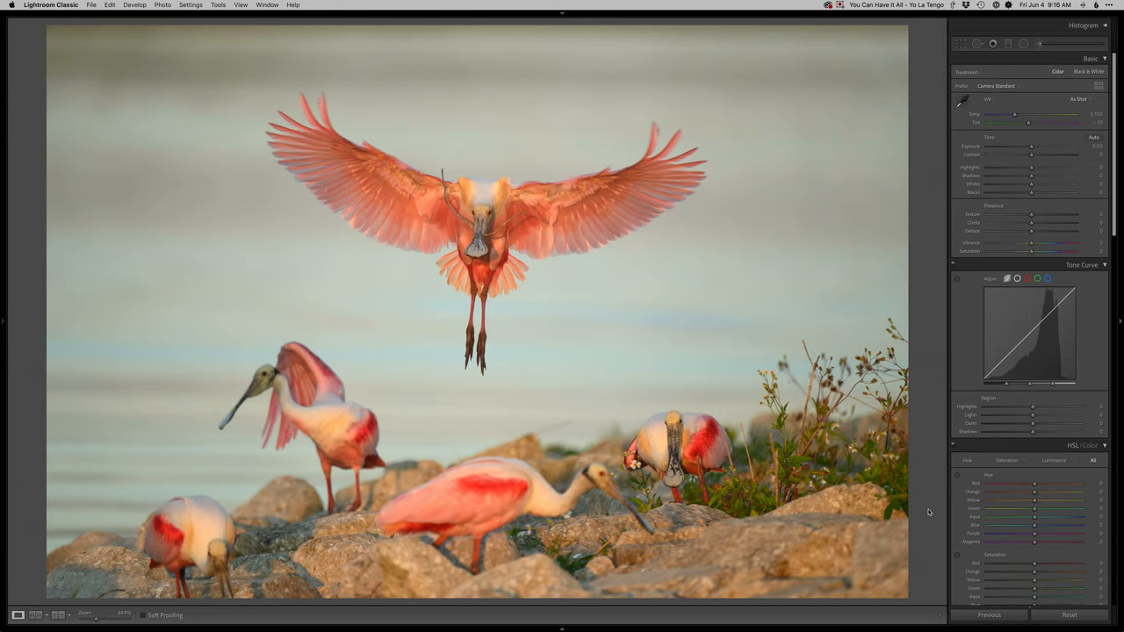
mouse_move(909, 397)
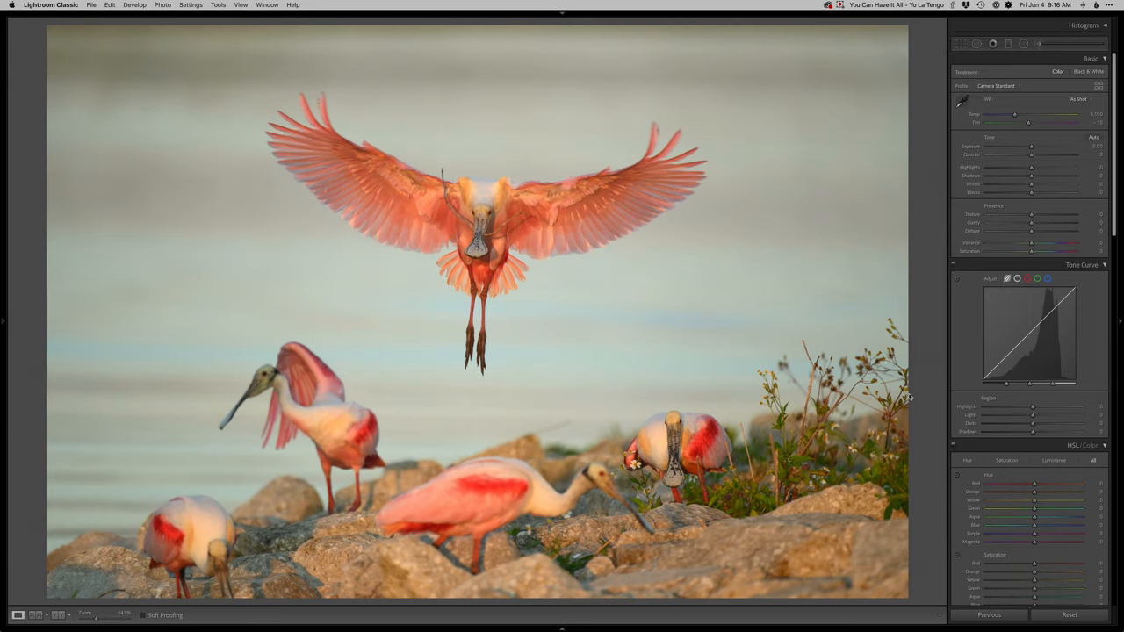
mouse_move(211, 586)
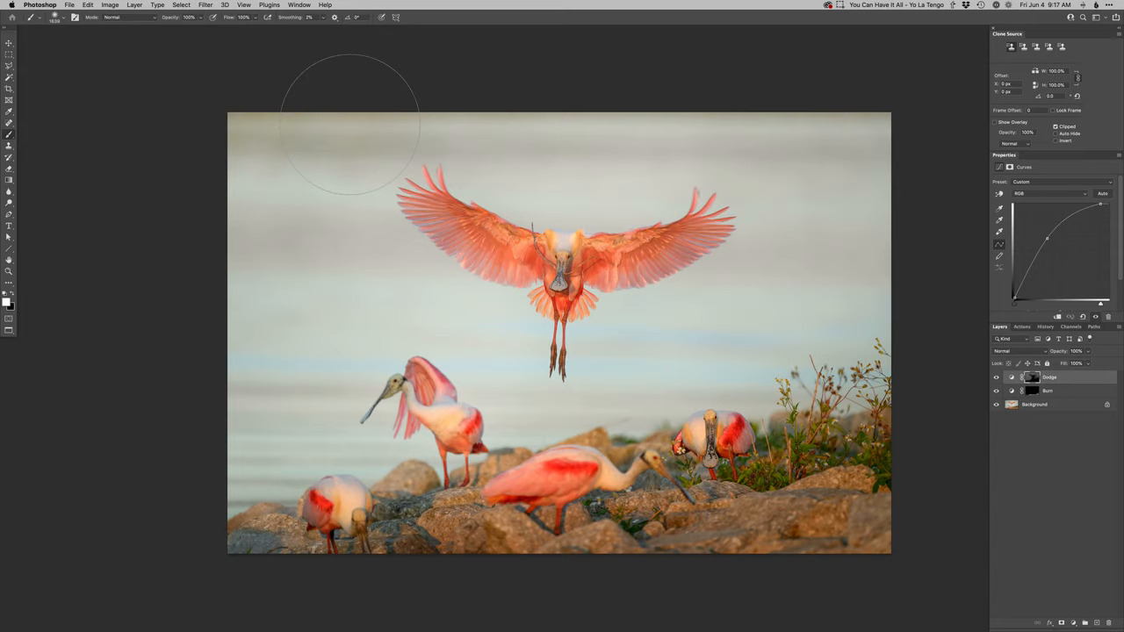
mouse_move(450, 299)
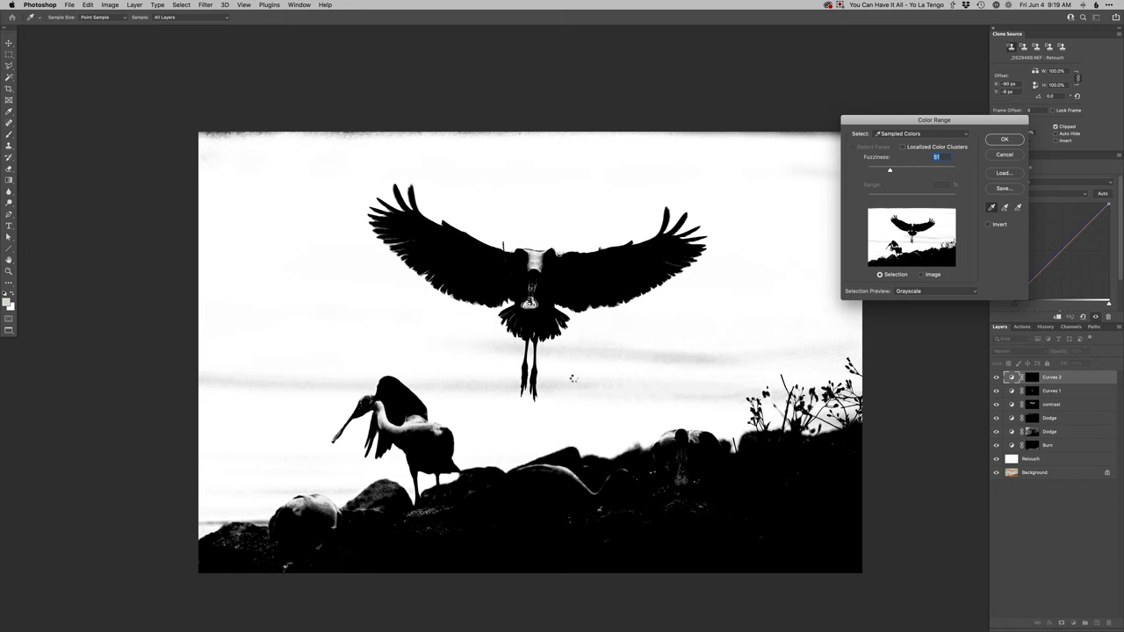
- Accept the water colour-range selection and paint the Curves 2 mask around the bird's legs
left_click(1003, 139)
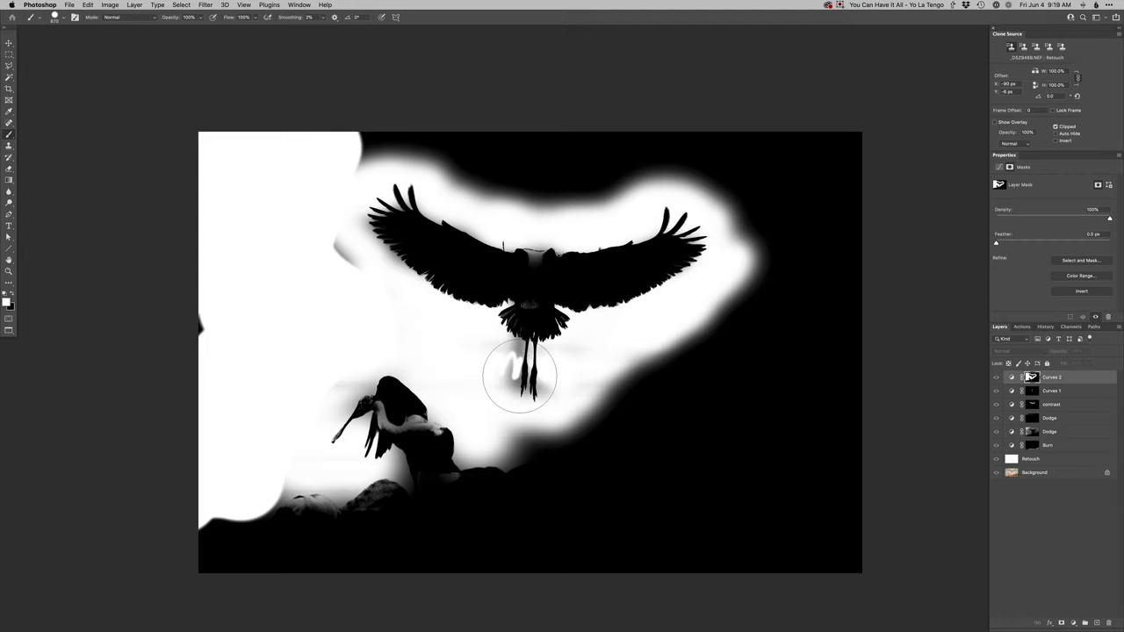
left_click_drag(518, 377, 505, 193)
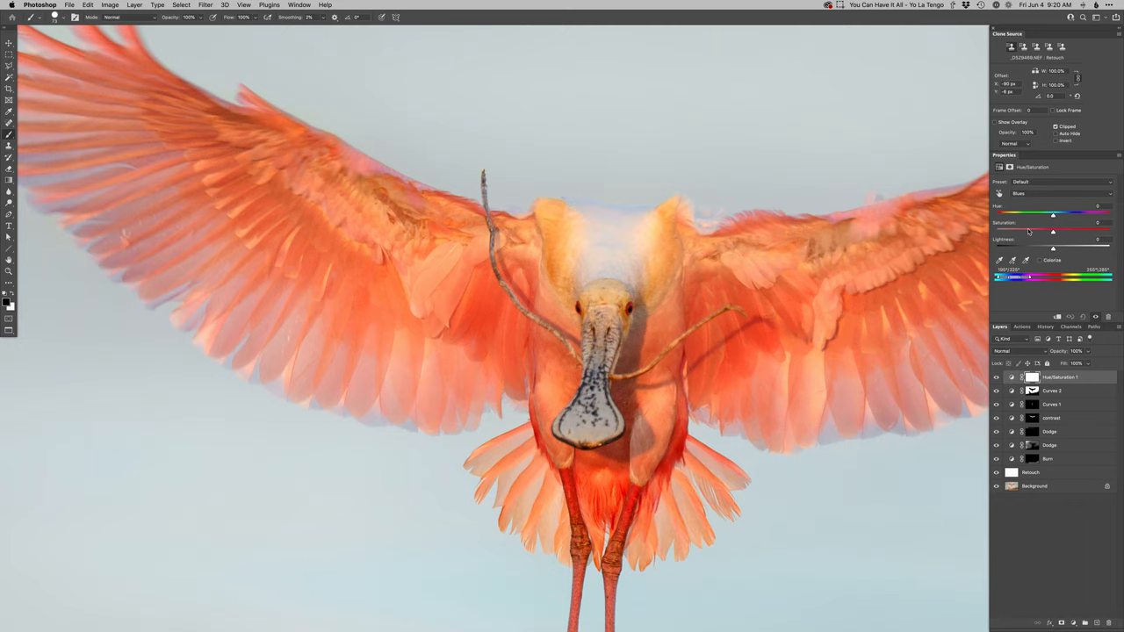
- Lower the Blues saturation slider in the Hue/Saturation adjustment
left_click_drag(1052, 229, 1022, 229)
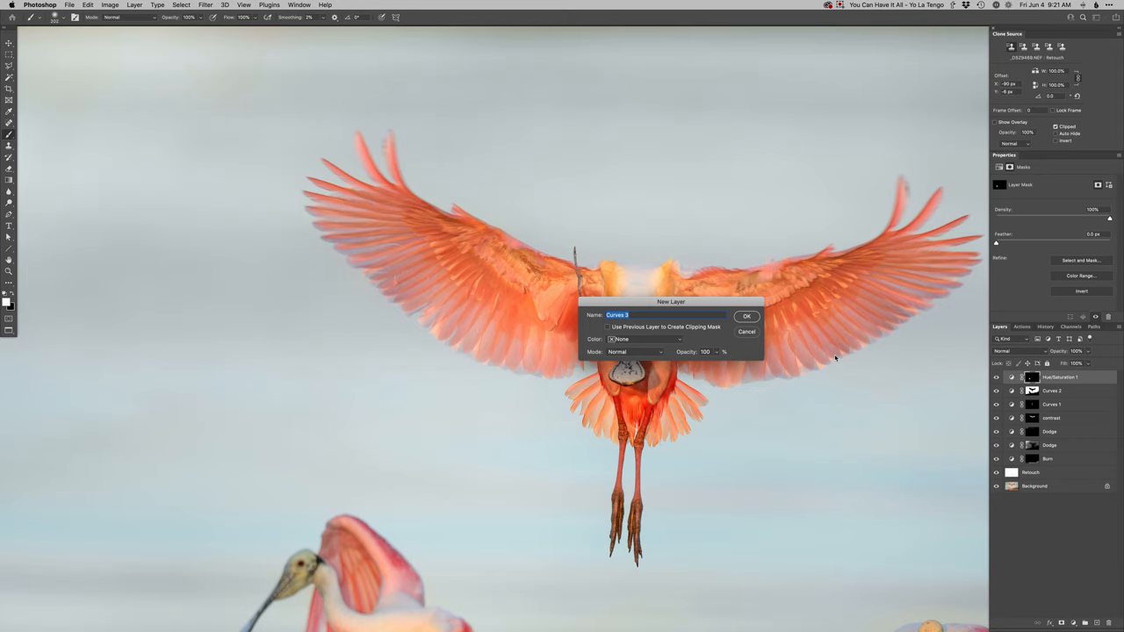
- Confirm the New Layer dialog to create the Curves 3 adjustment layer
left_click(745, 315)
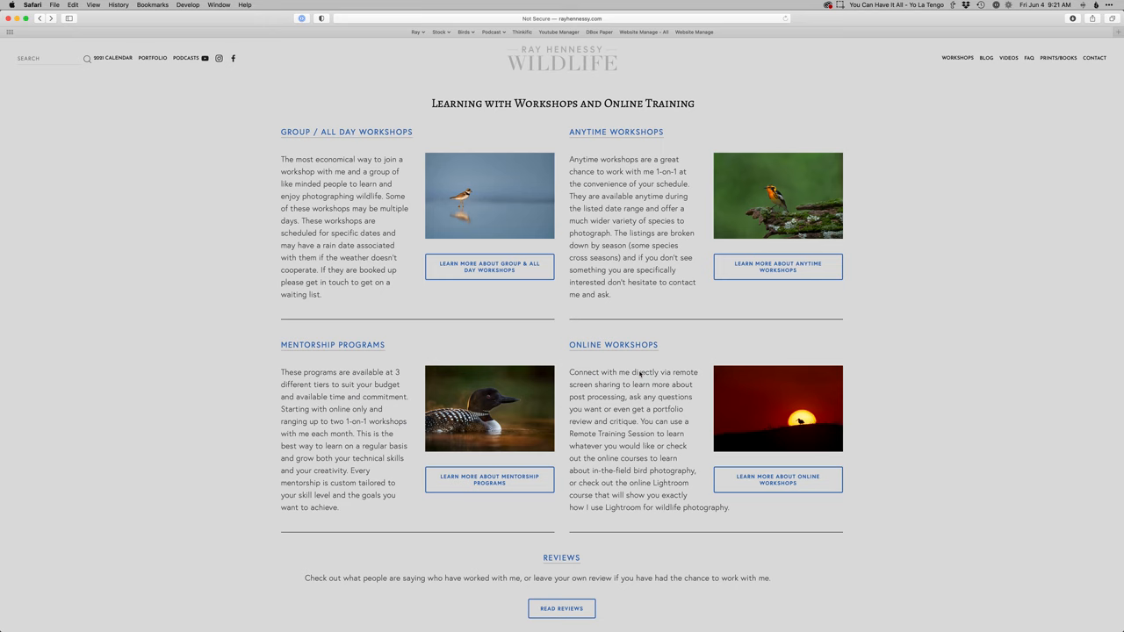
mouse_move(993, 342)
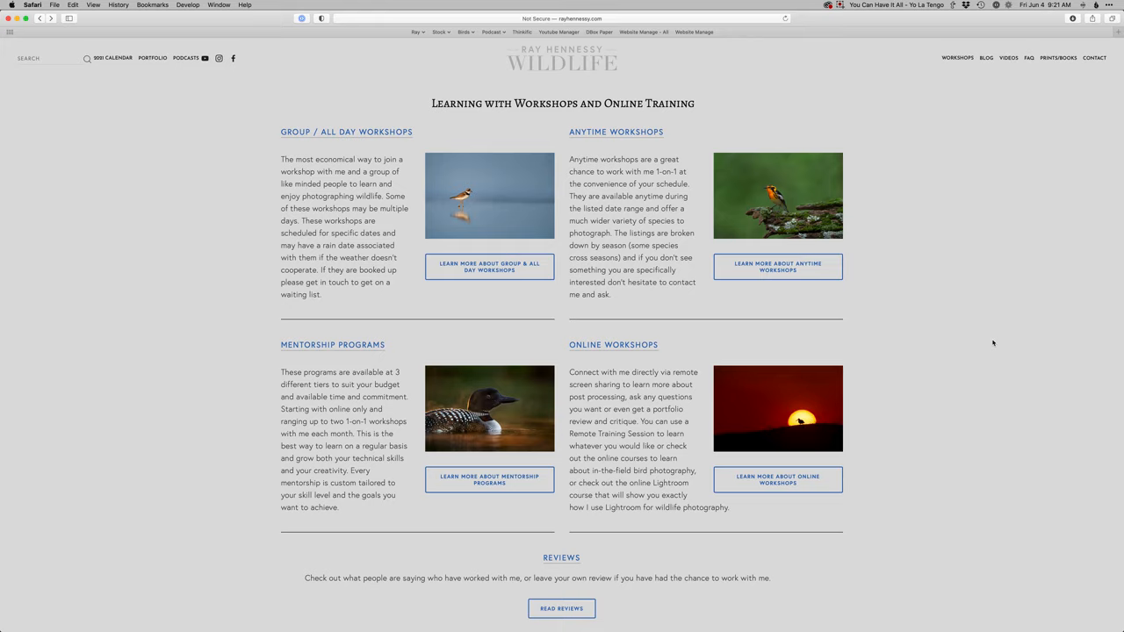
- Follow Learn More About Online Workshops to reach the Online Workshops details page
left_click(776, 480)
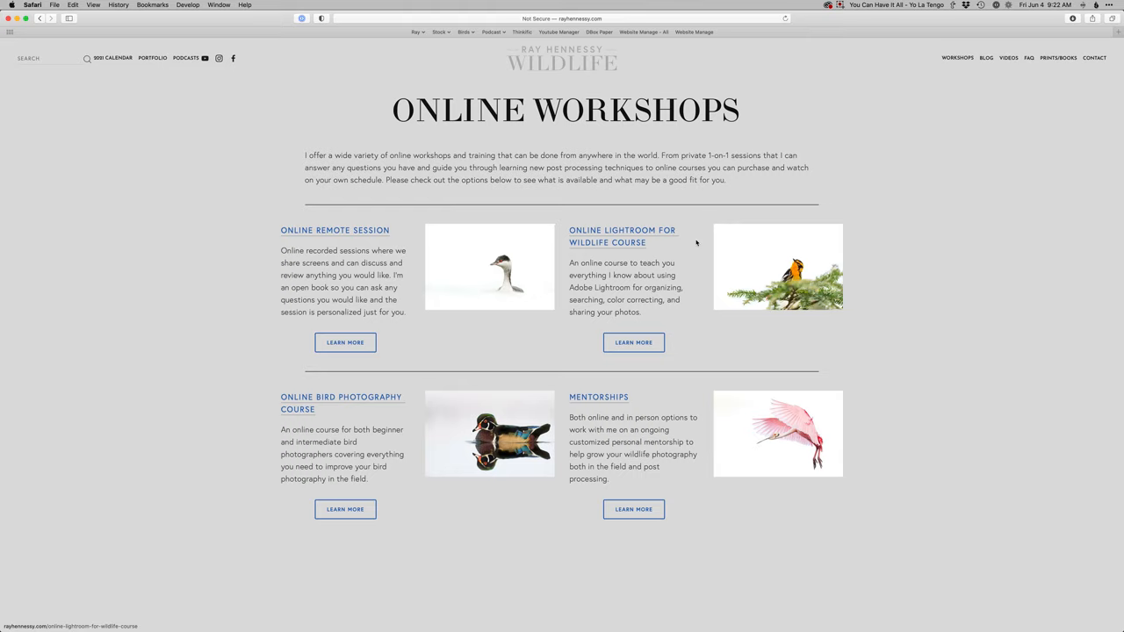
mouse_move(657, 292)
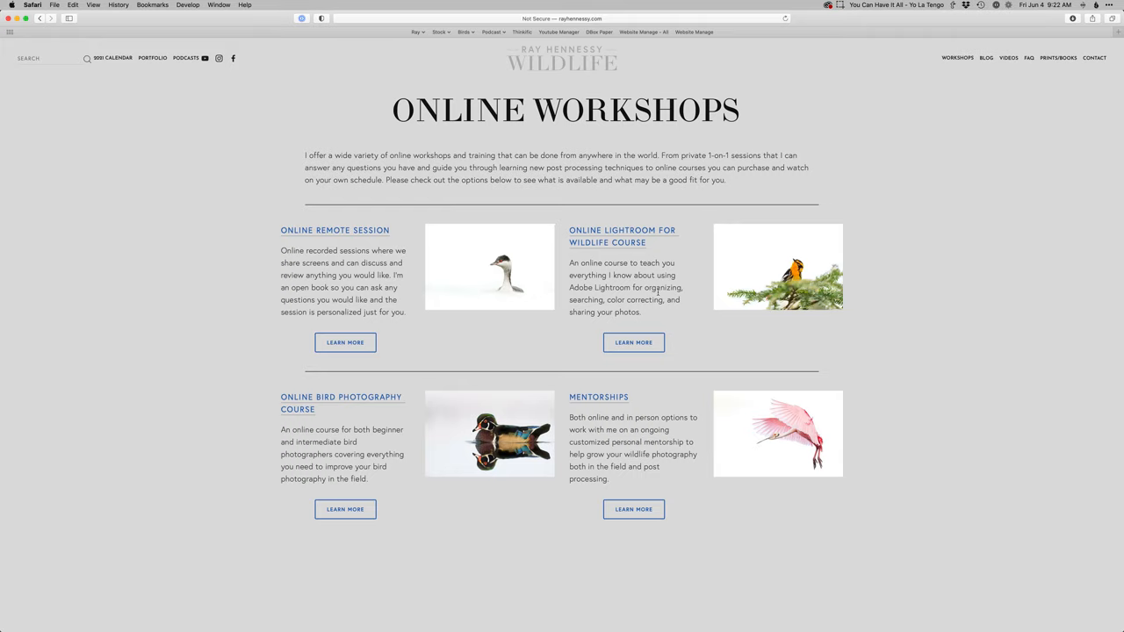